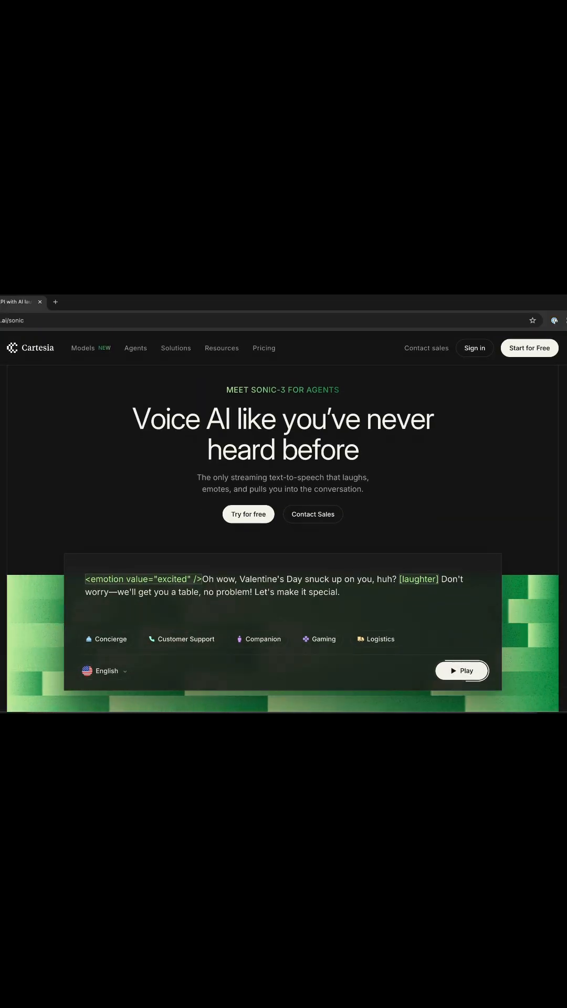
Scroll the Cartesia Sonic page to its languages section and show the Western Europe list
scroll(down, 3)
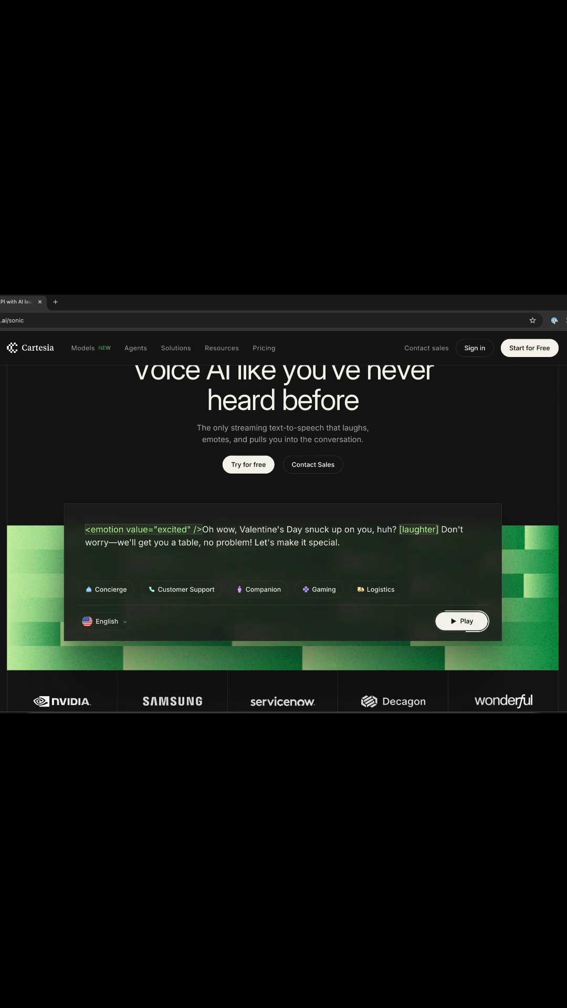
scroll(down, 3)
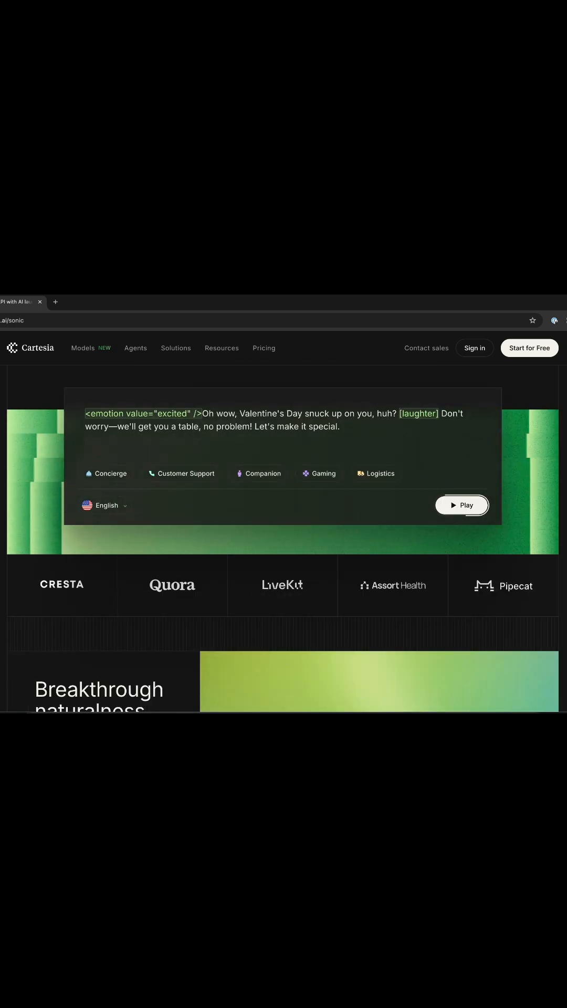
click(462, 505)
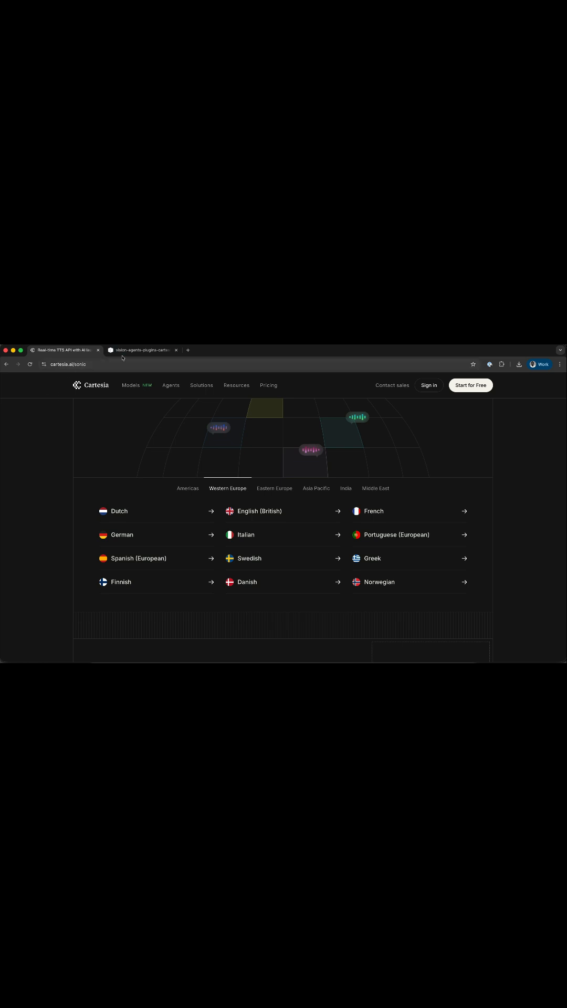
Open the vision-agents-plugins-cartesia PyPI page and scroll to its Installation and Usage sections
click(141, 350)
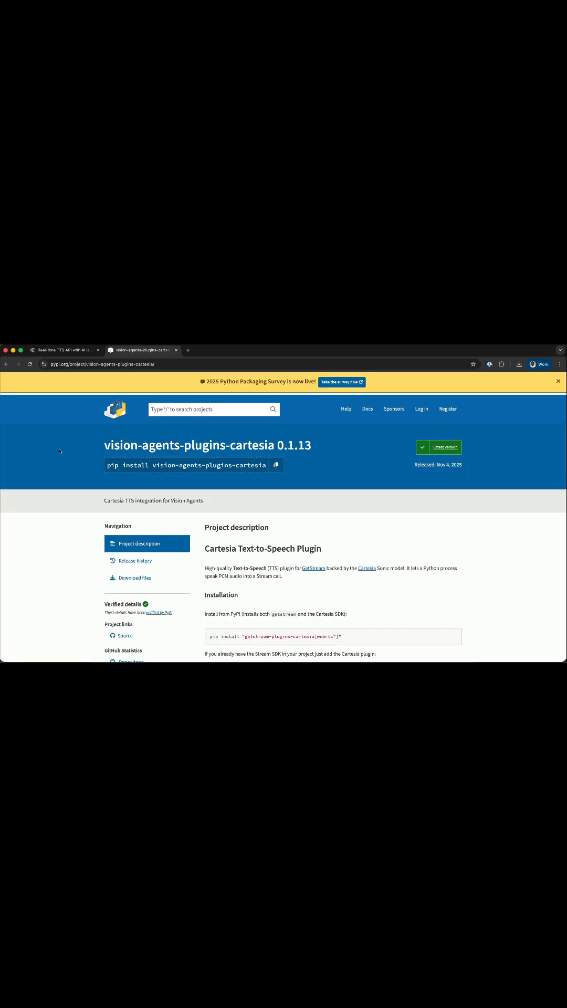
scroll(down, 3)
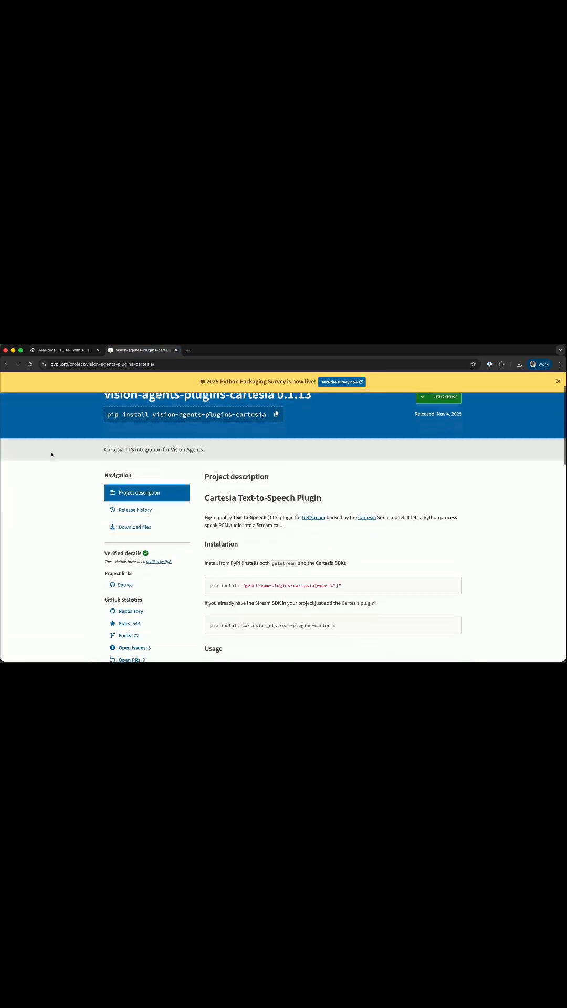
scroll(down, 3)
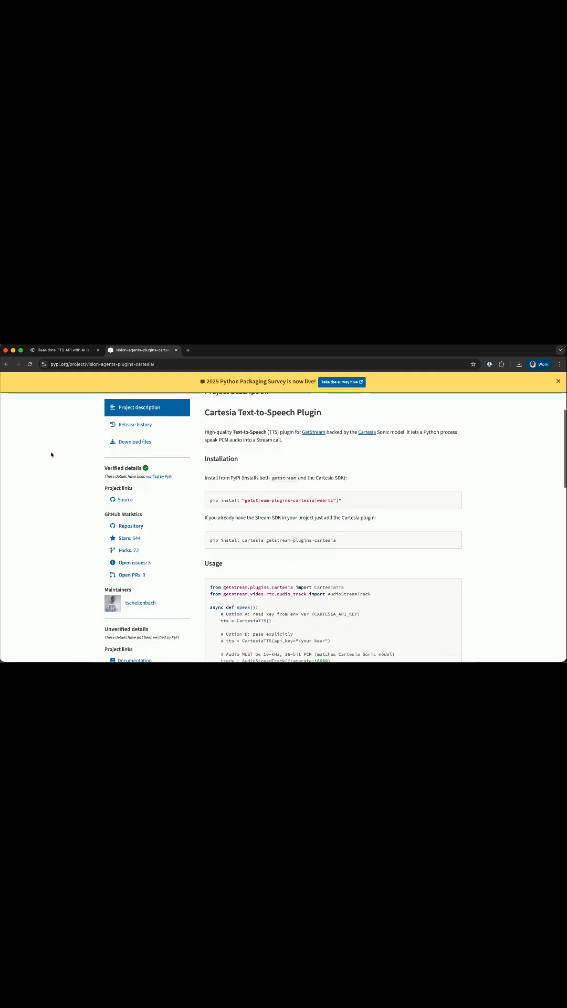
scroll(down, 3)
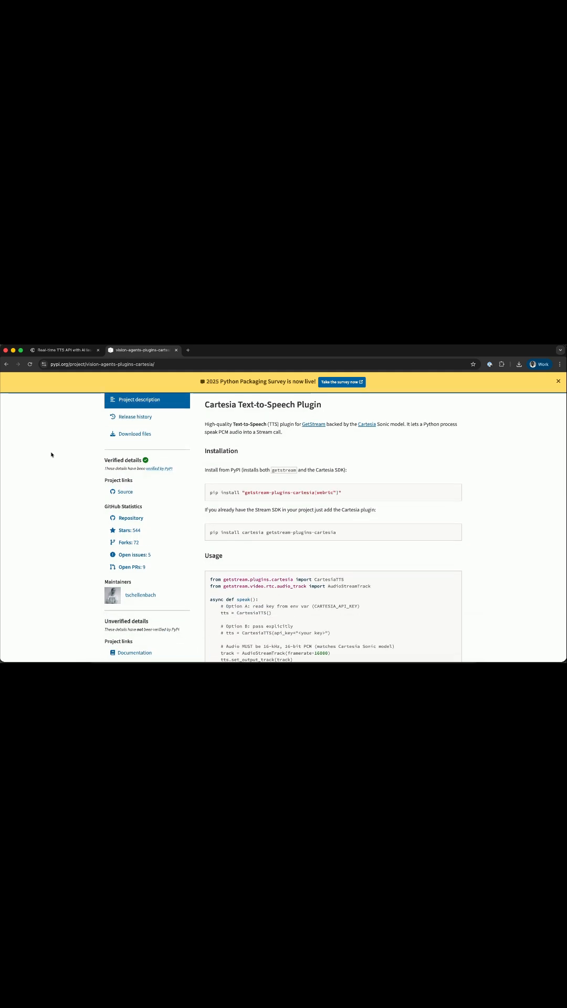
mouse_move(245, 654)
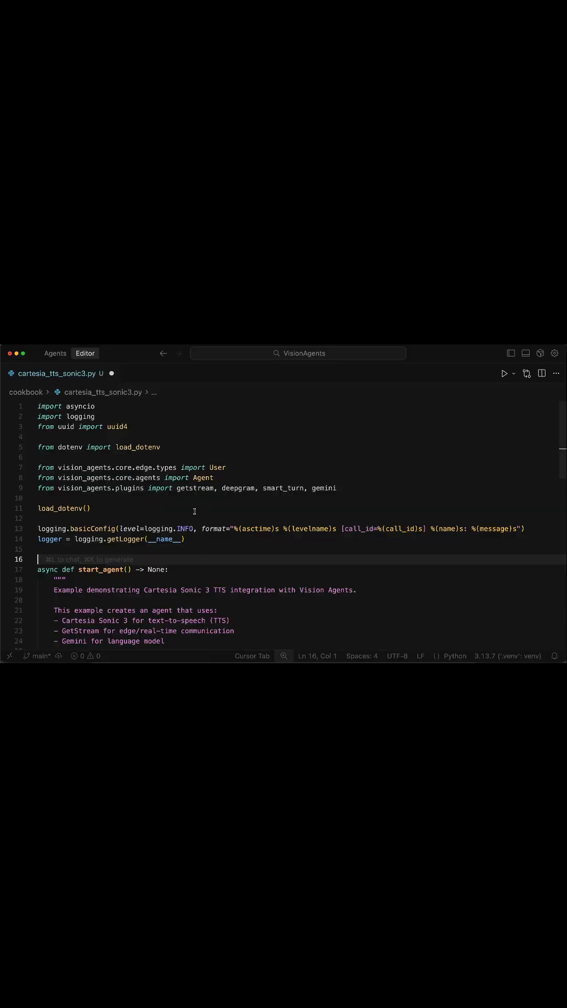
Append cartesia to the vision_agents.plugins import line and scroll down to the Agent definition
key(cmd+a)
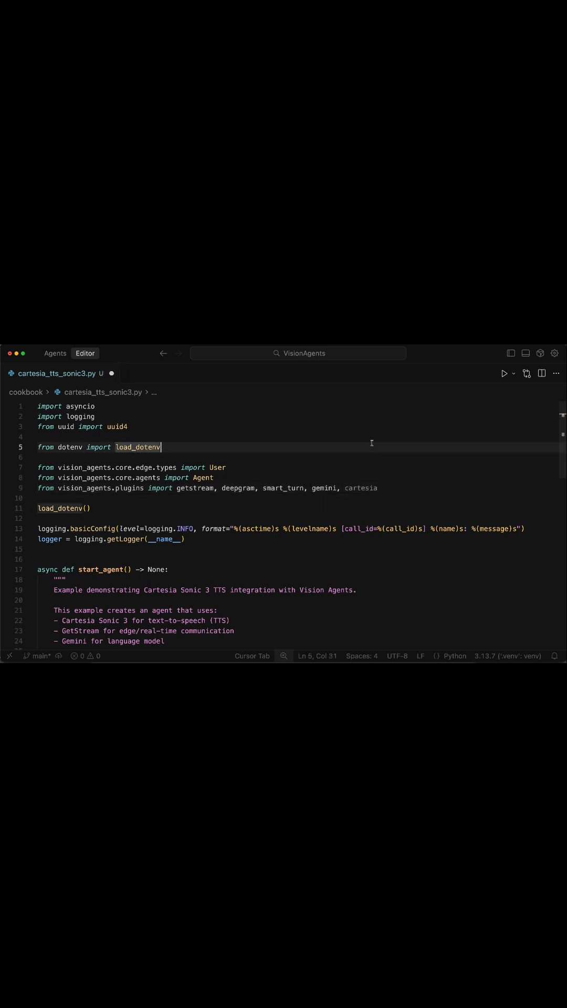
scroll(down, 3)
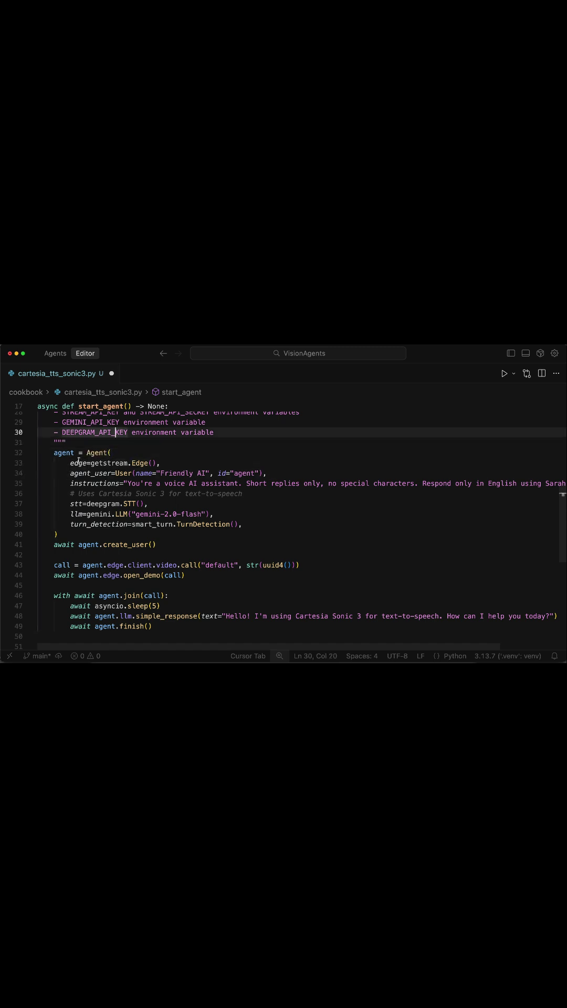
Insert 'tts=cartesia.TTS(),' below the '# Uses Cartesia Sonic 3' comment in the Agent constructor
drag(66, 463, 158, 462)
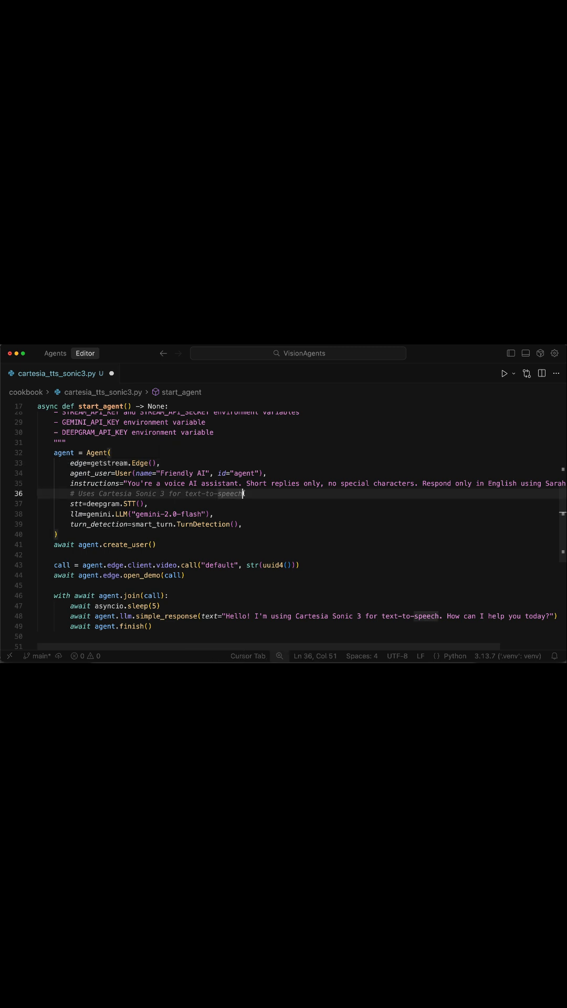
text(tts=cartesia.TTS(),)
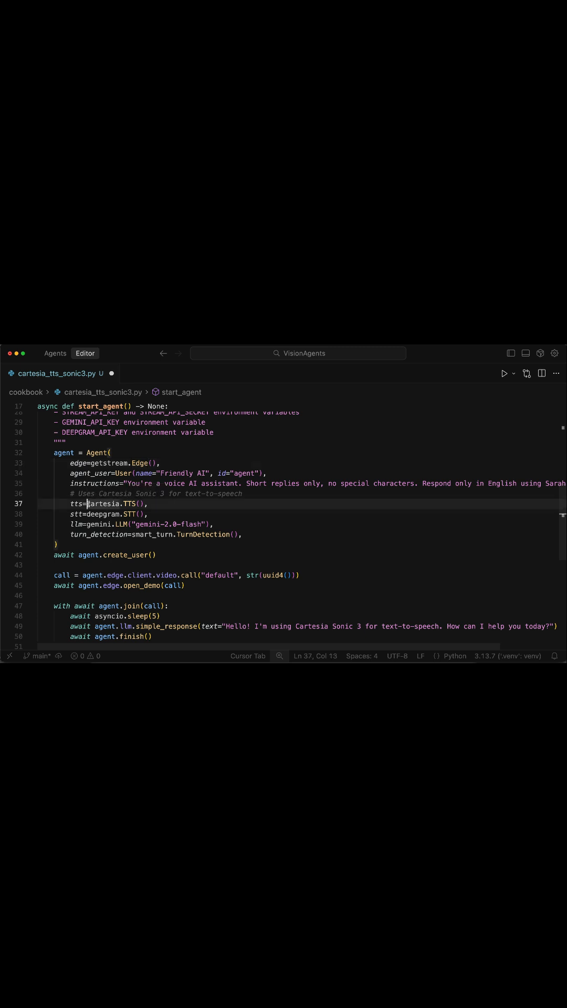
click(171, 503)
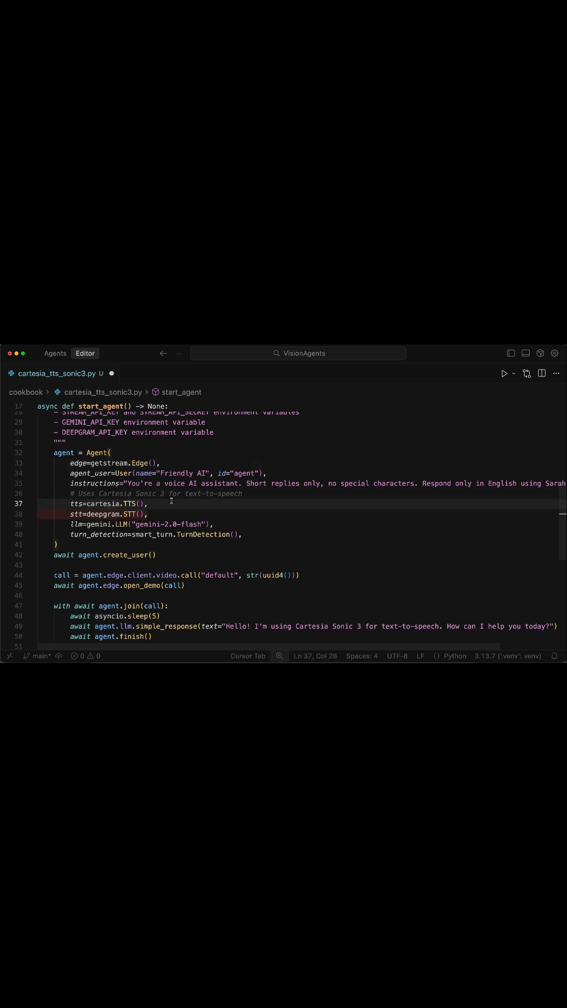
double_click(67, 503)
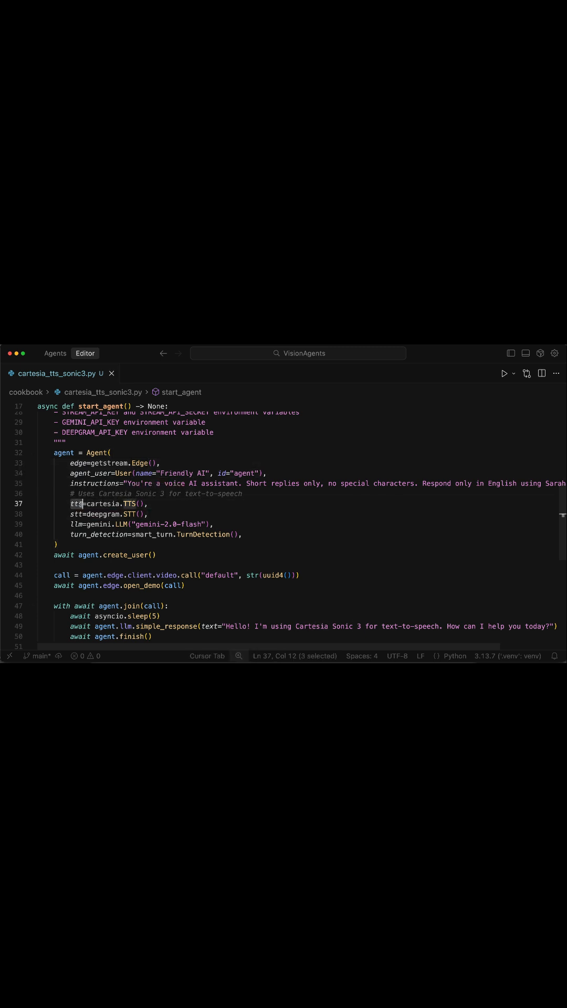
mouse_move(96, 503)
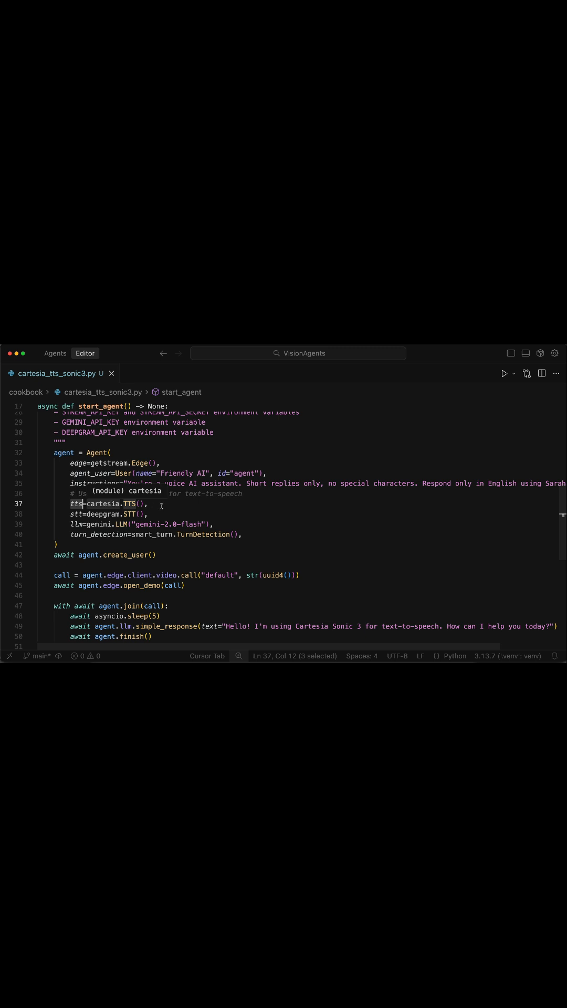
double_click(145, 494)
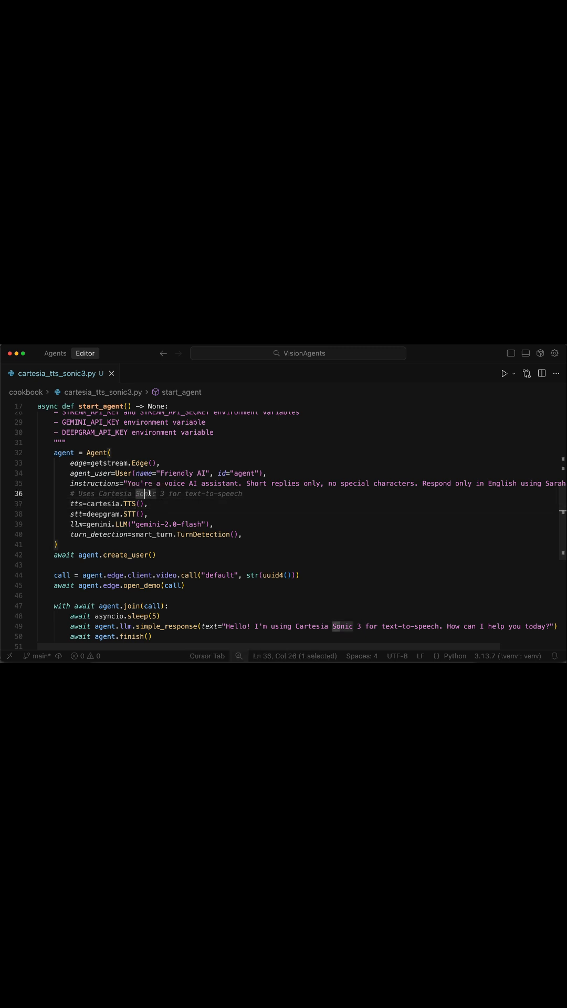
double_click(213, 494)
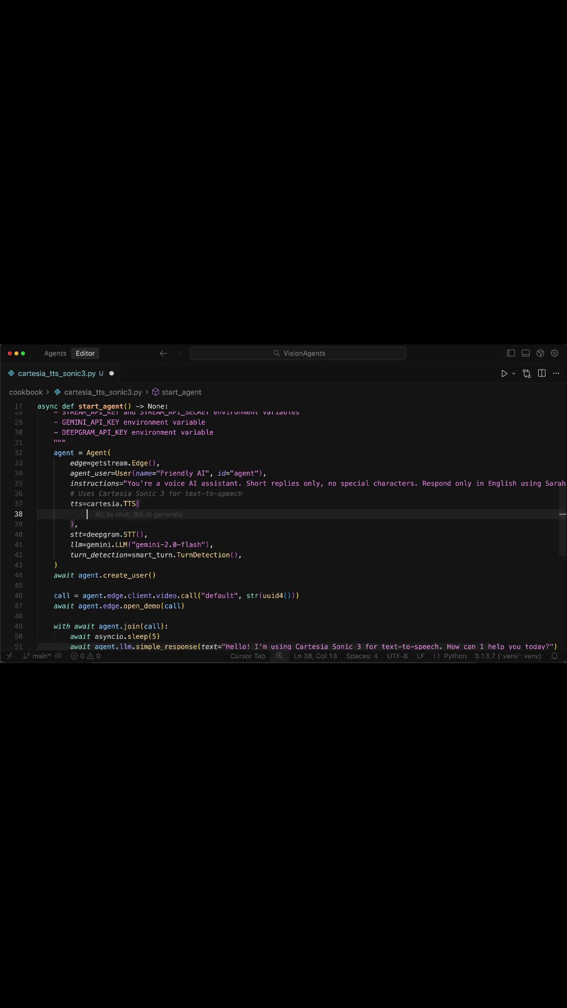
Pass model="sonic3" and voice_id="sarah" as arguments to cartesia.TTS()
text(model="sonic3",)
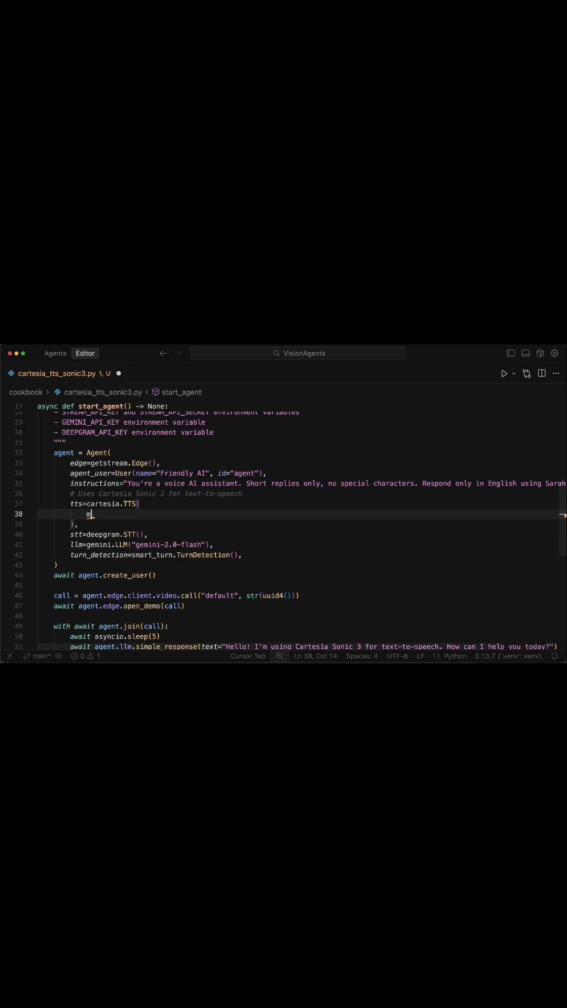
text(voice_id="sarah")
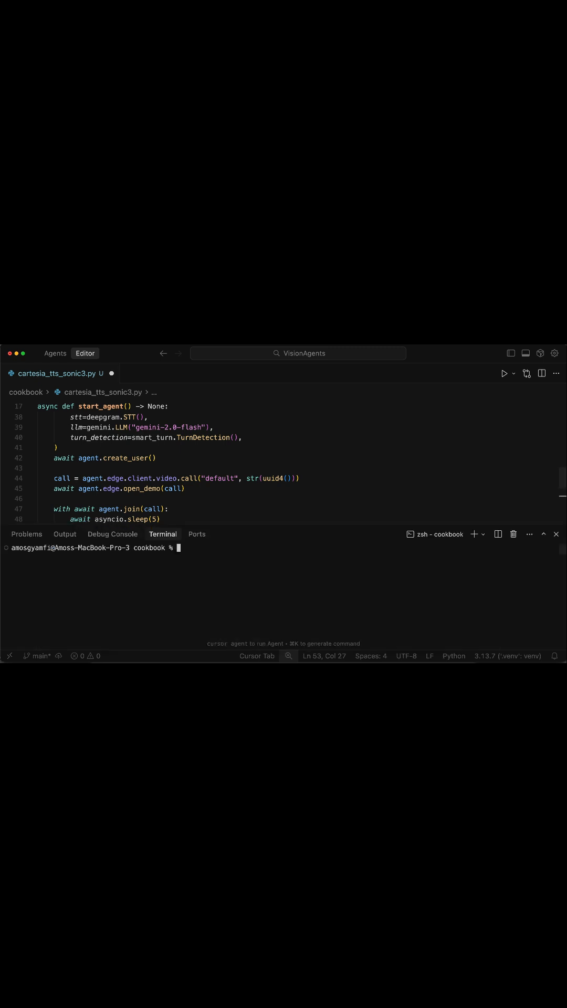
Open the terminal in the cookbook folder and start typing the uv run command
text(u)
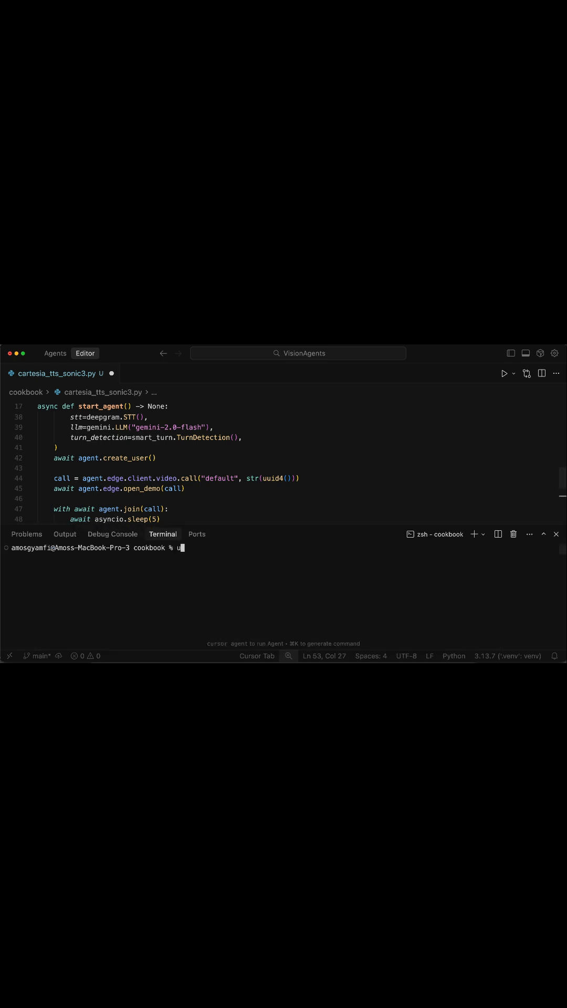